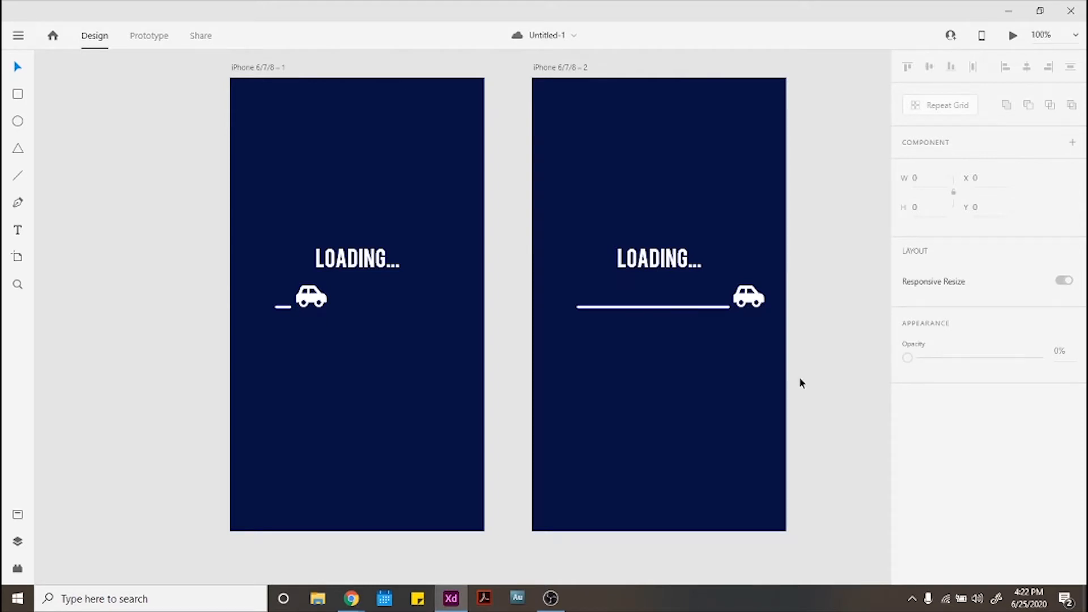
pyautogui.moveTo(688, 248)
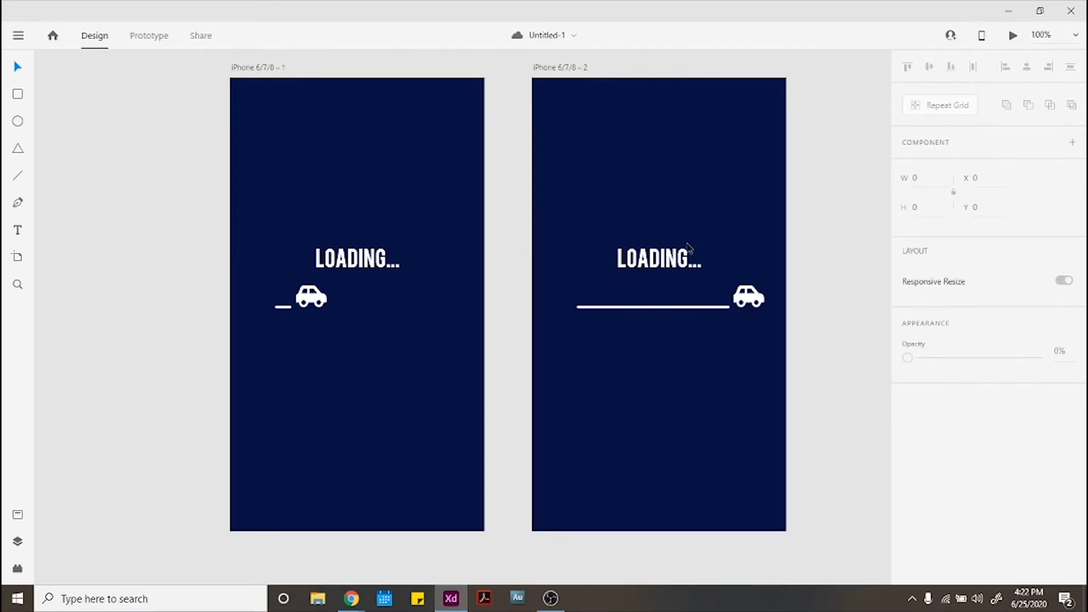
# Rename the car icon layer to 'Car' and begin renaming the second artboard's line layer
pyautogui.click(17, 541)
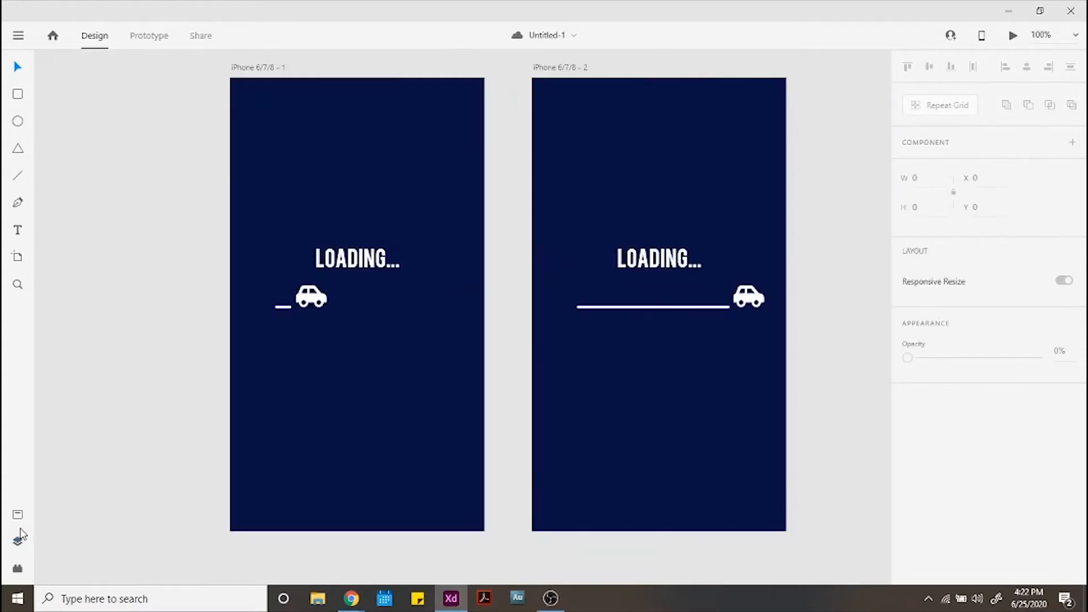
pyautogui.moveTo(17, 515)
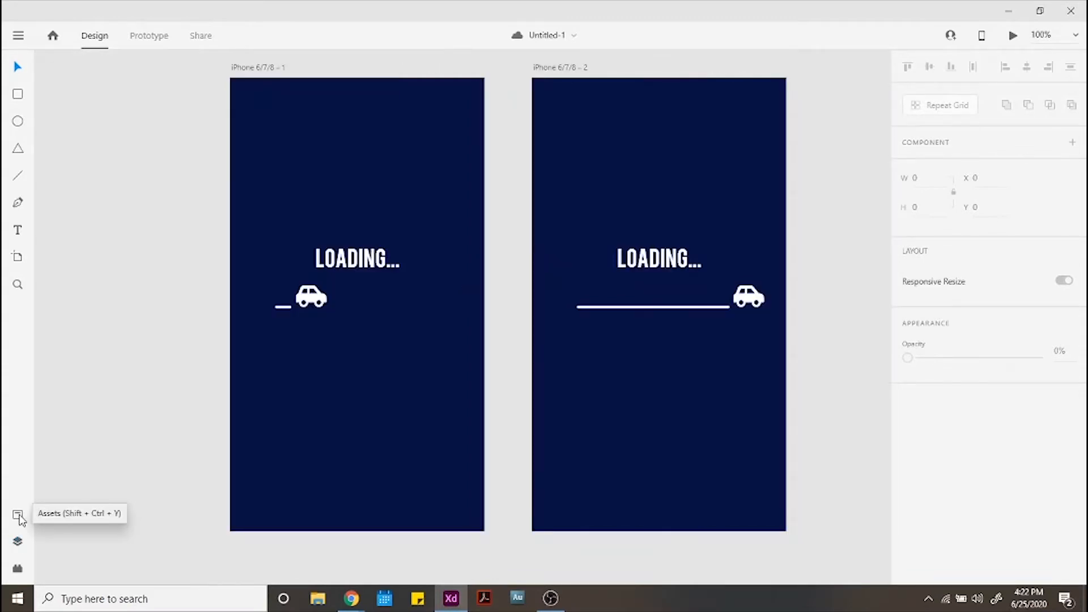
pyautogui.moveTo(17, 543)
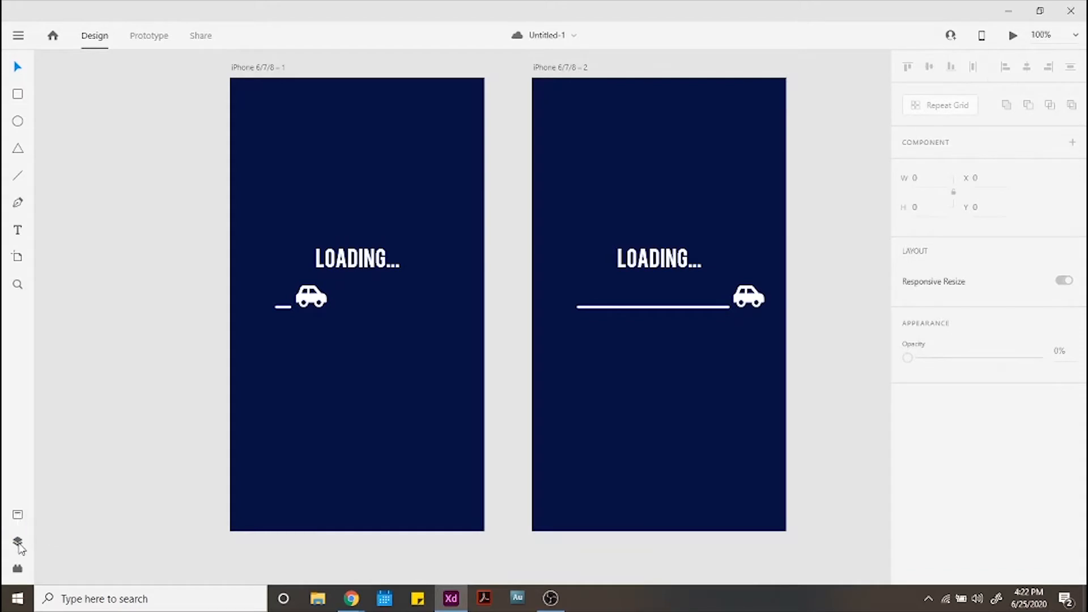
pyautogui.click(17, 543)
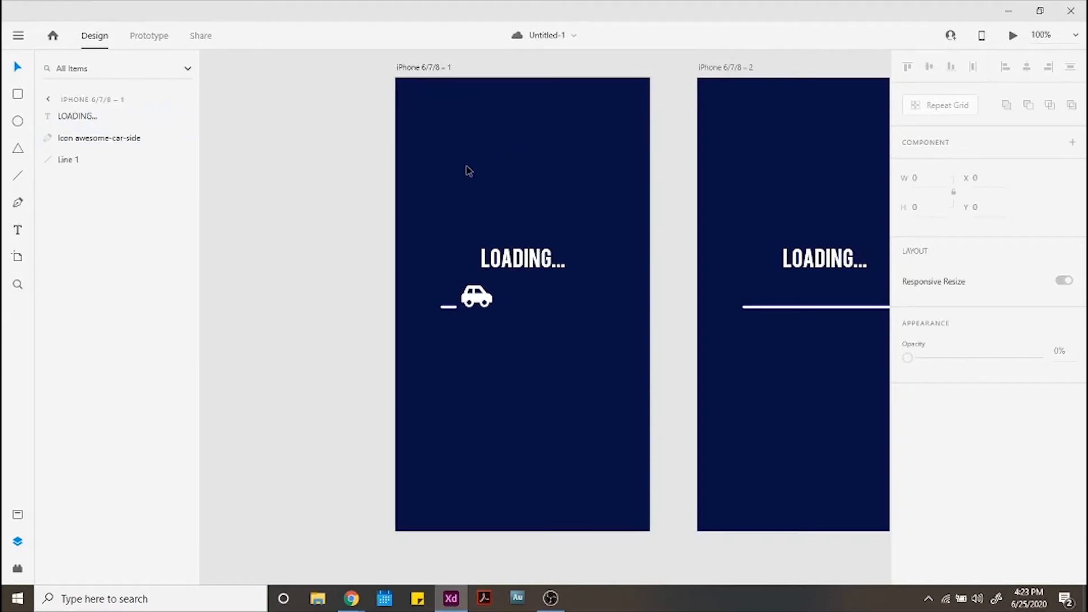
pyautogui.moveTo(461, 327)
pyautogui.write('ca')
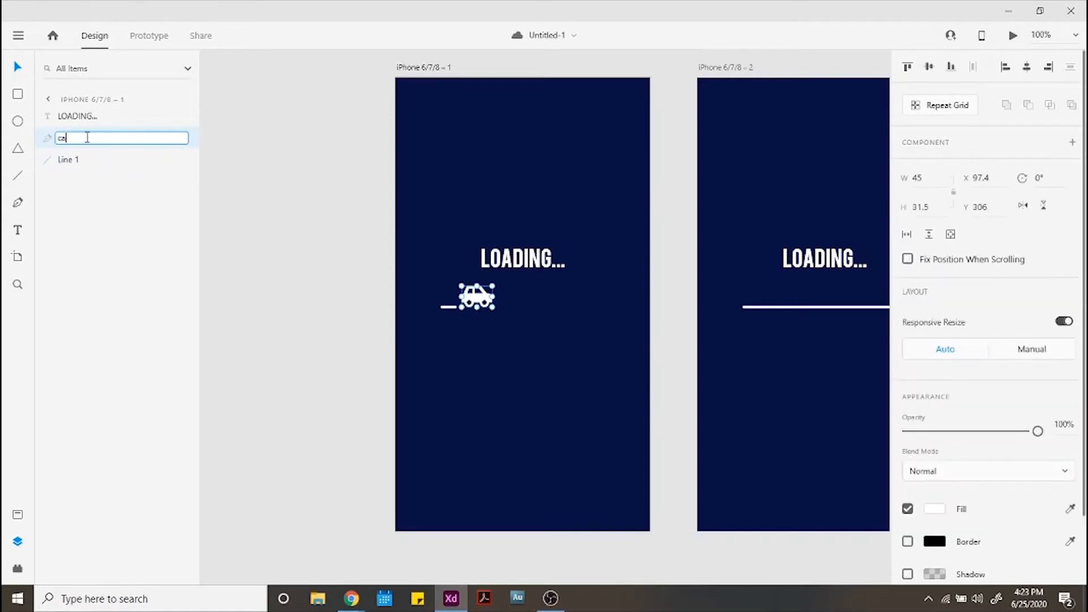
pyautogui.write('CA')
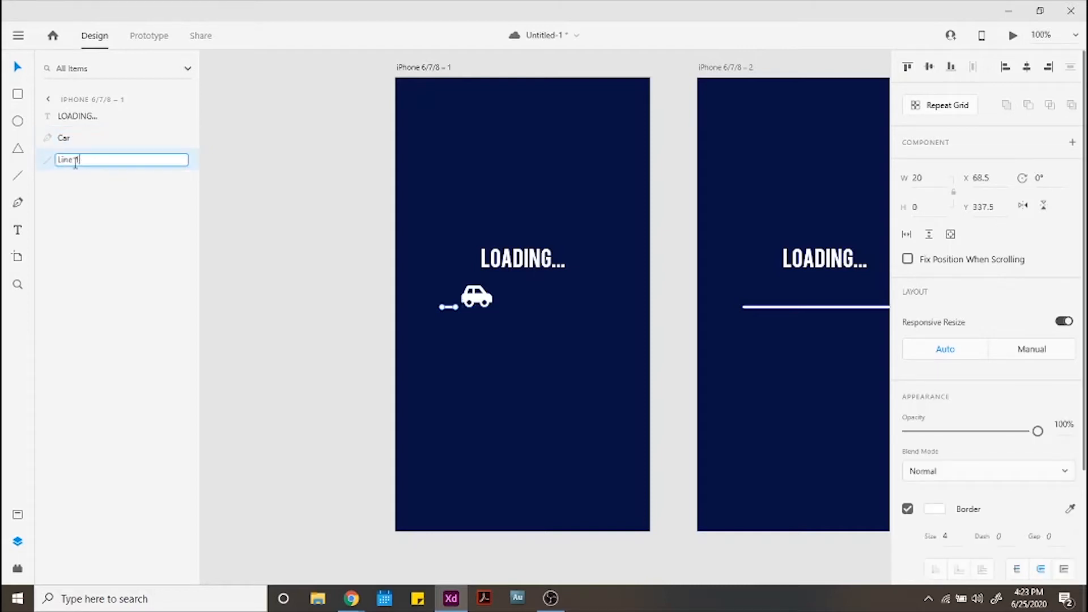
pyautogui.press('Return')
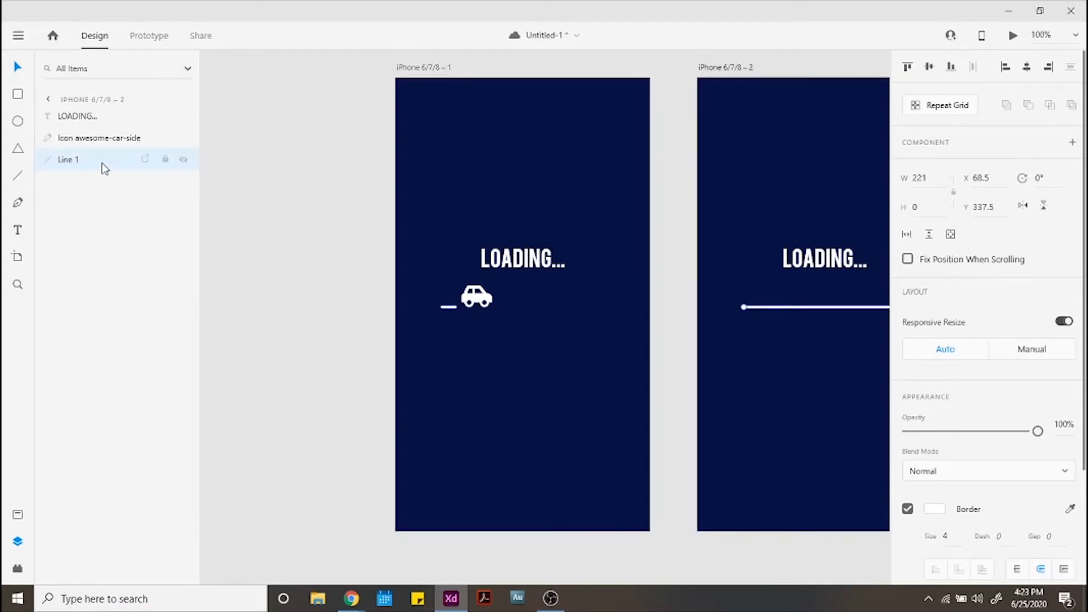
pyautogui.doubleClick(68, 159)
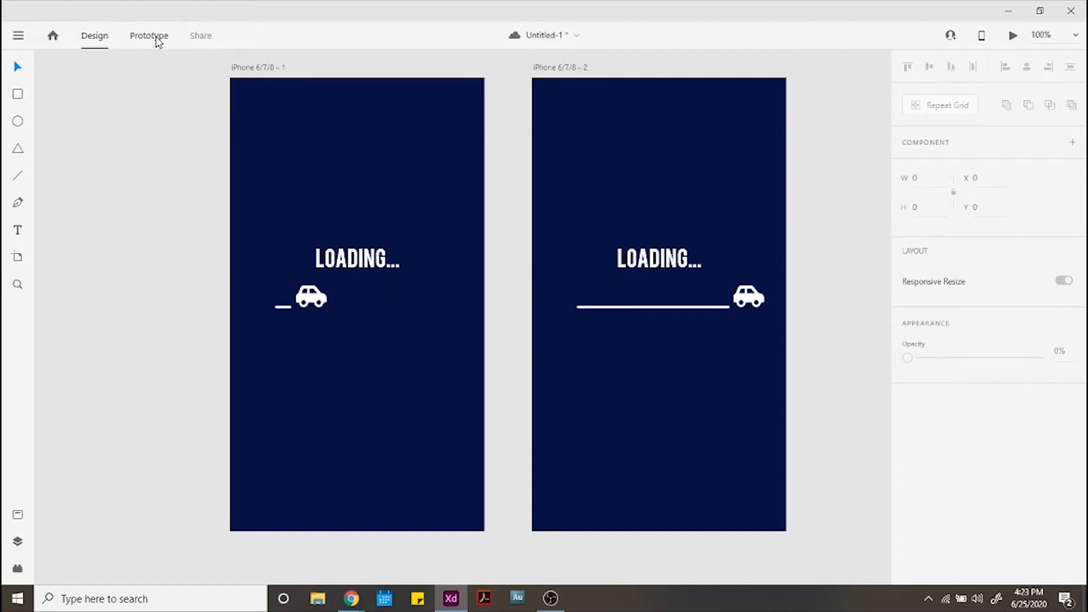
# Wire artboard 1 to artboard 2 with a time-triggered Auto-Animate Ease In transition and launch Desktop Preview
pyautogui.click(149, 35)
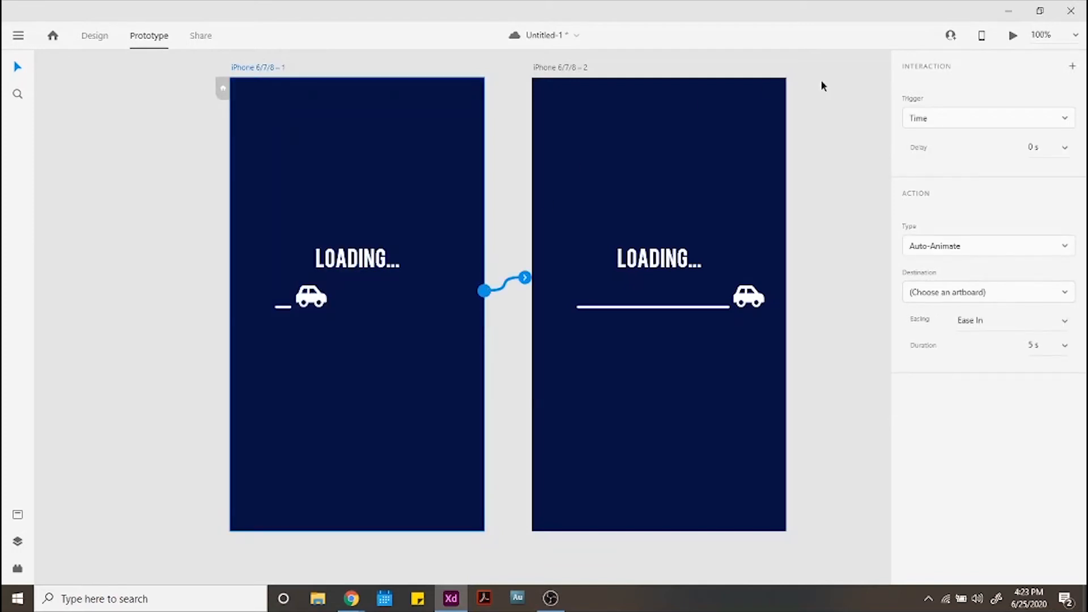
pyautogui.moveTo(977, 118)
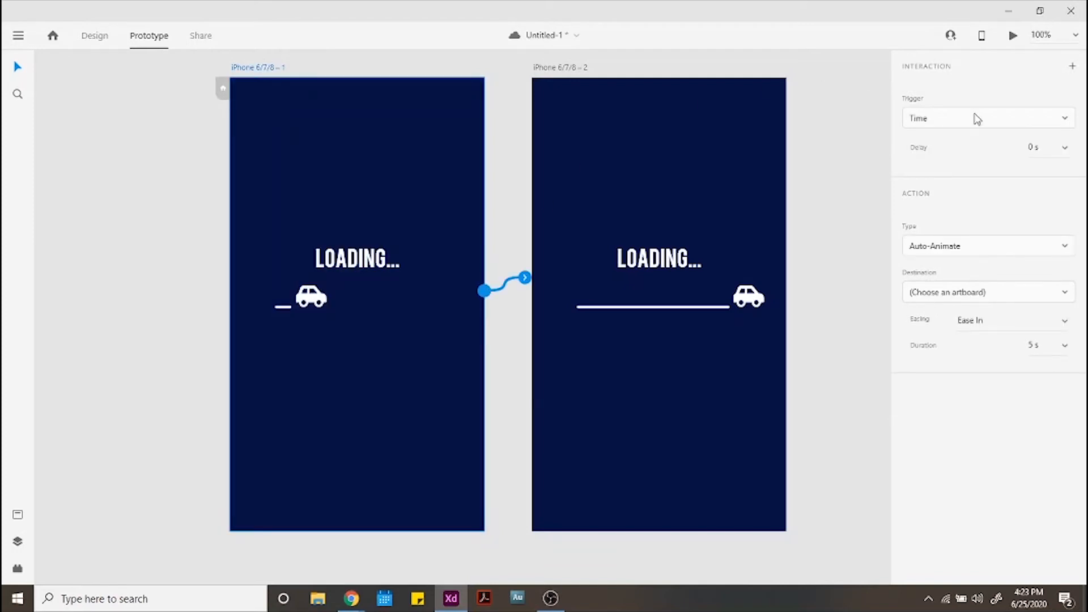
pyautogui.moveTo(749, 195)
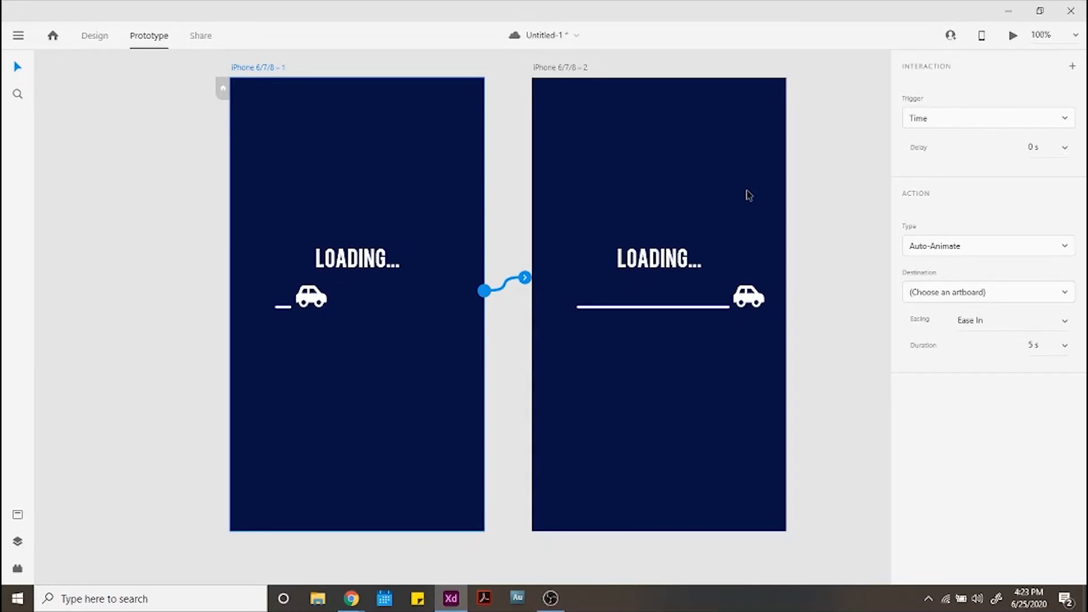
pyautogui.moveTo(533, 288)
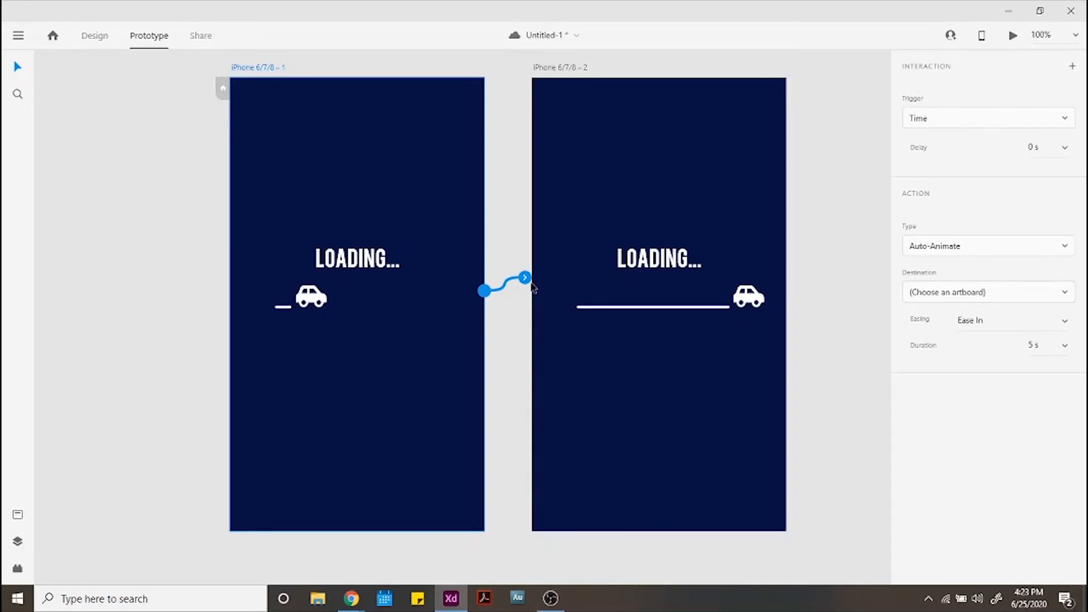
pyautogui.click(987, 291)
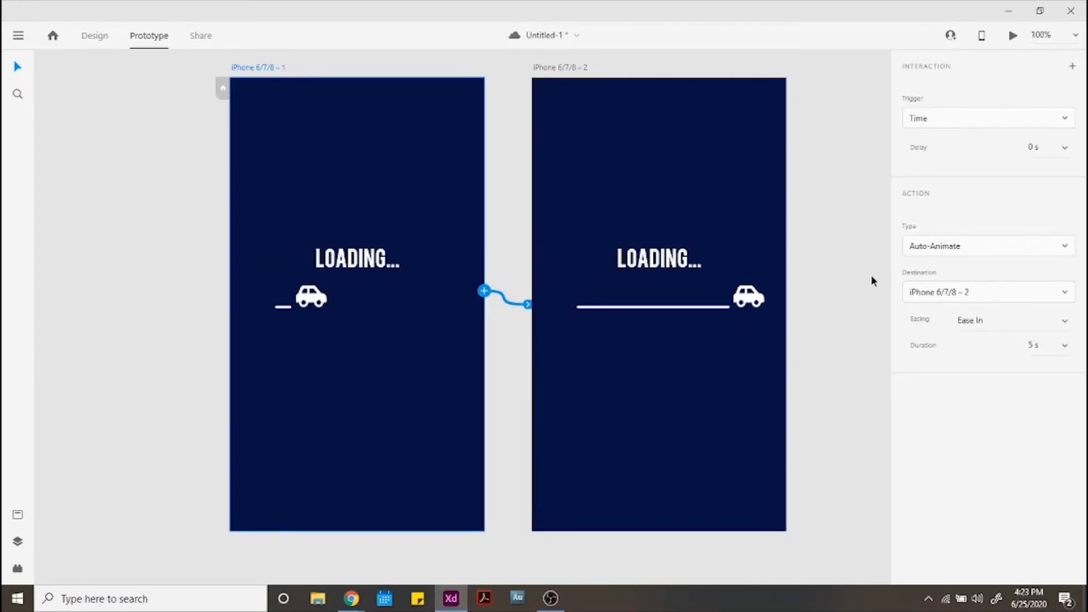
pyautogui.moveTo(960, 325)
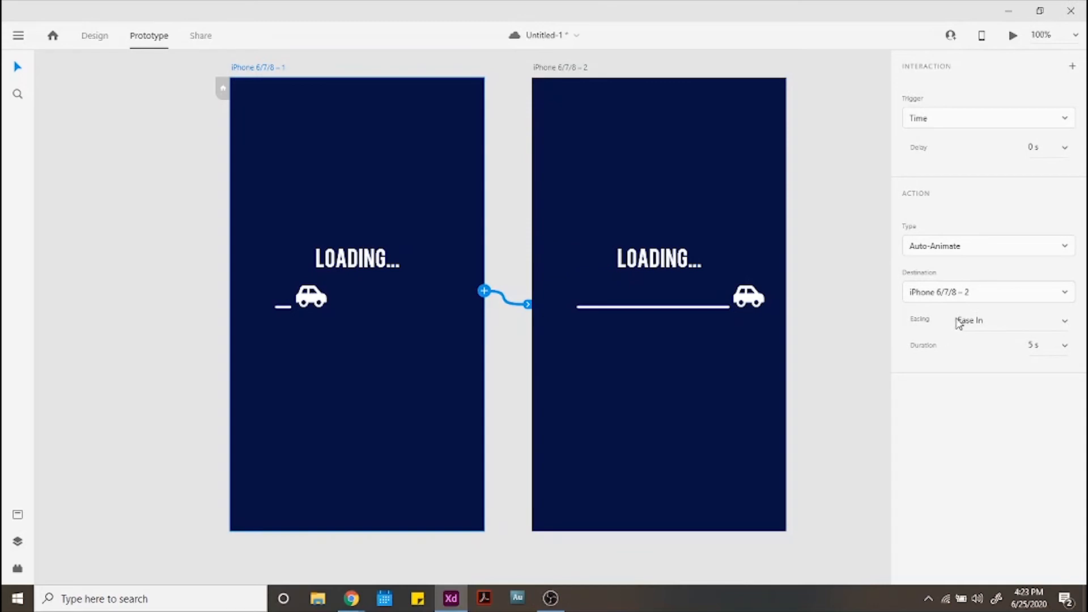
pyautogui.moveTo(867, 372)
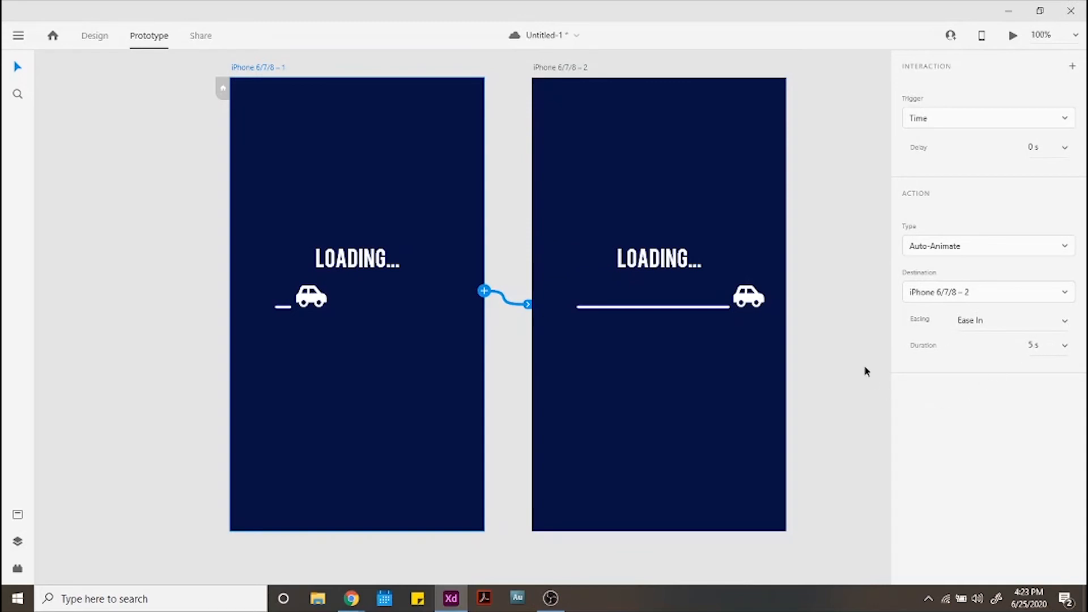
pyautogui.click(657, 305)
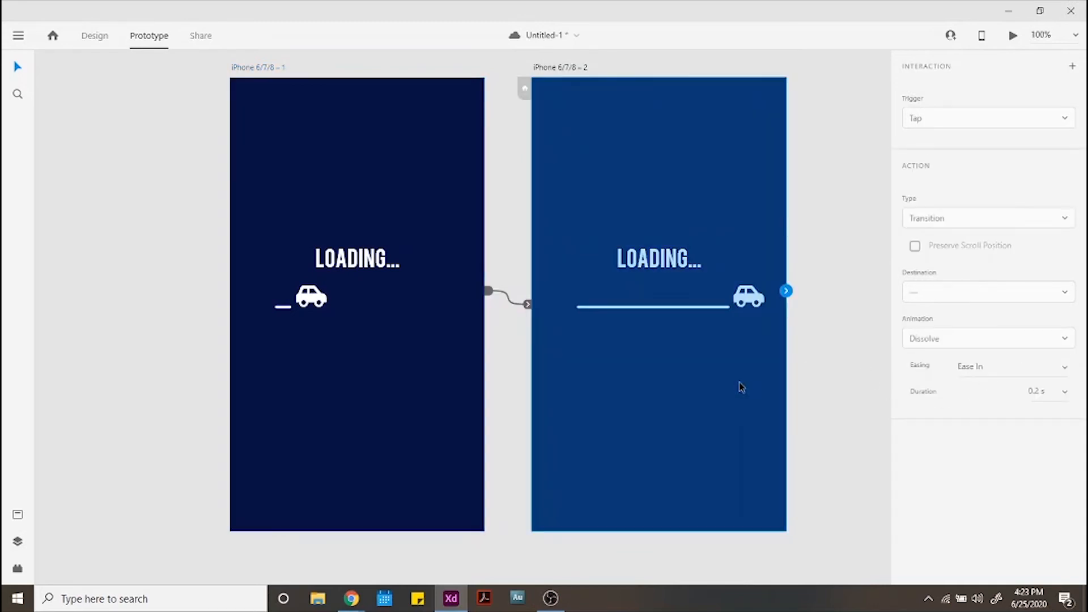
pyautogui.click(842, 290)
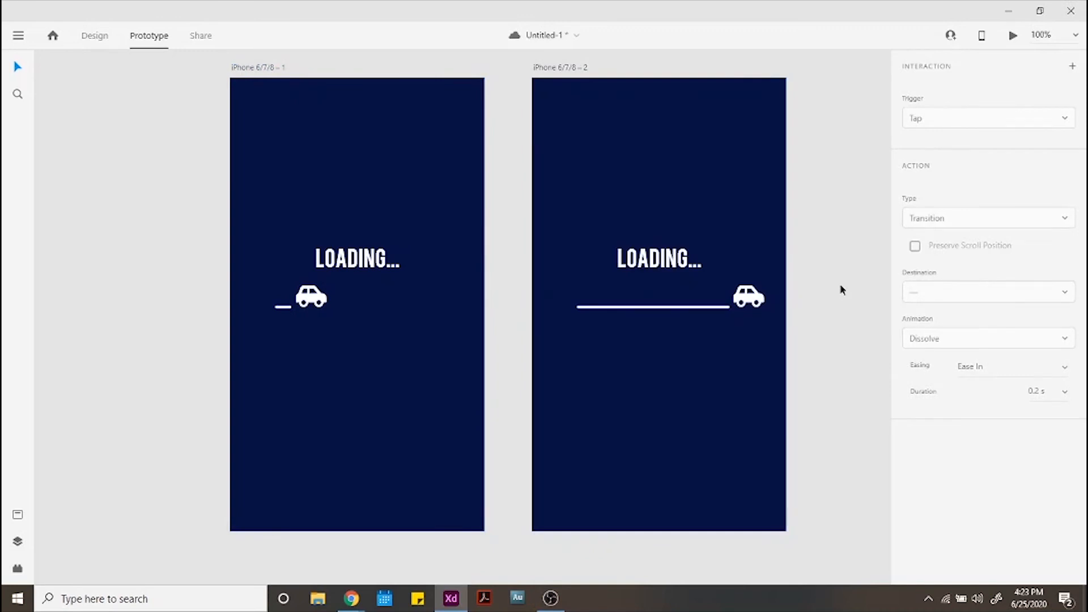
pyautogui.moveTo(833, 212)
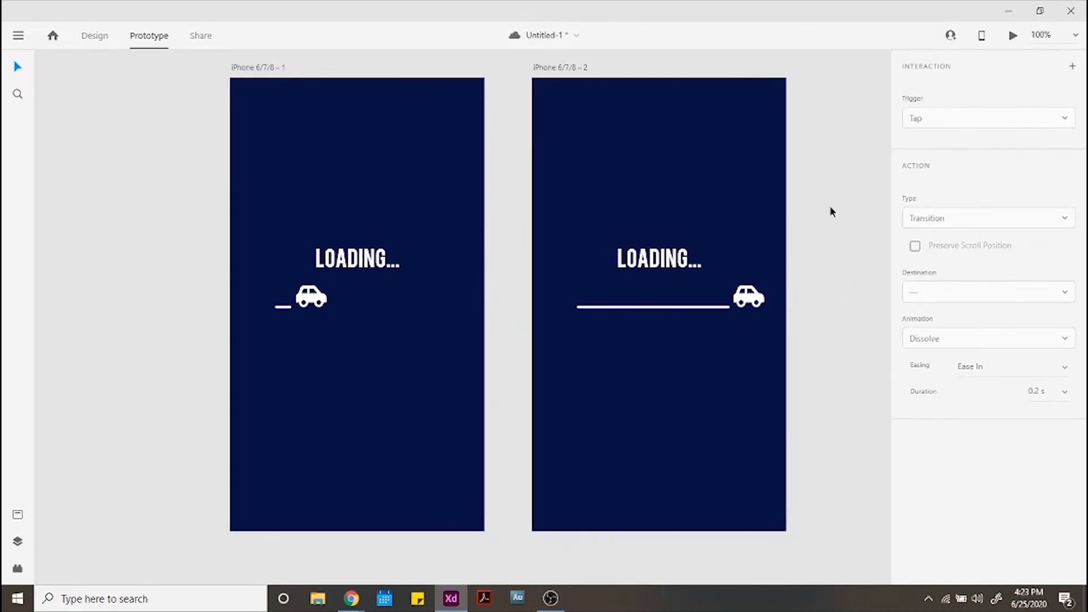
pyautogui.moveTo(472, 222)
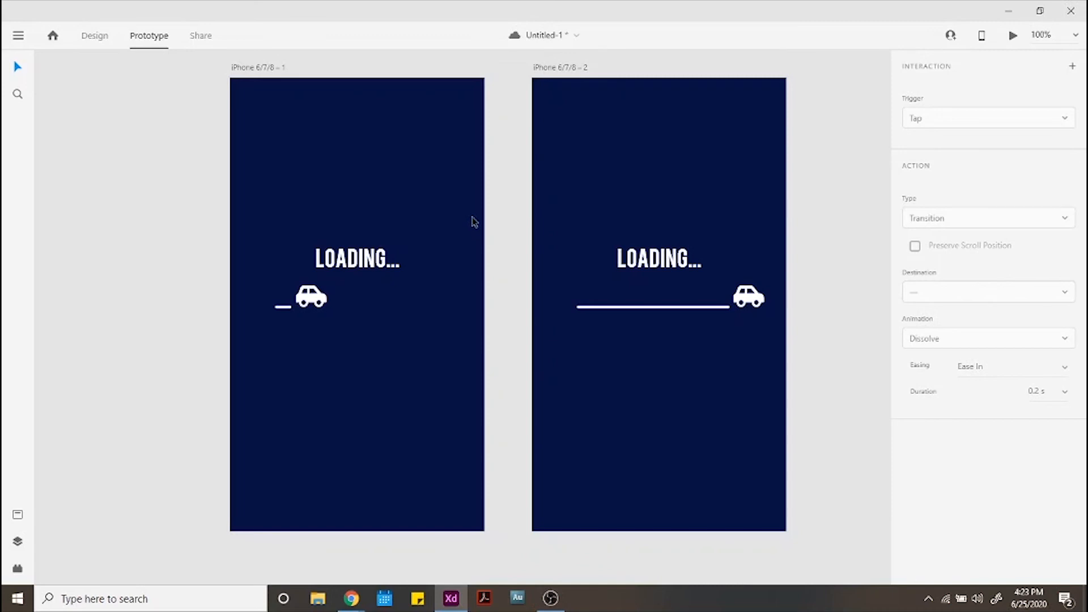
pyautogui.click(1012, 35)
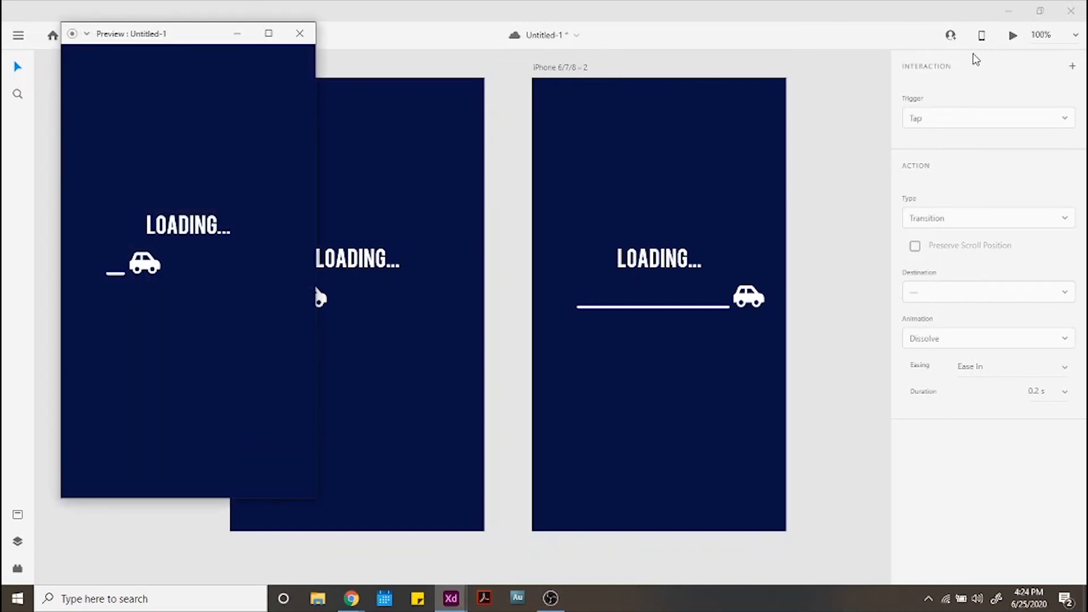